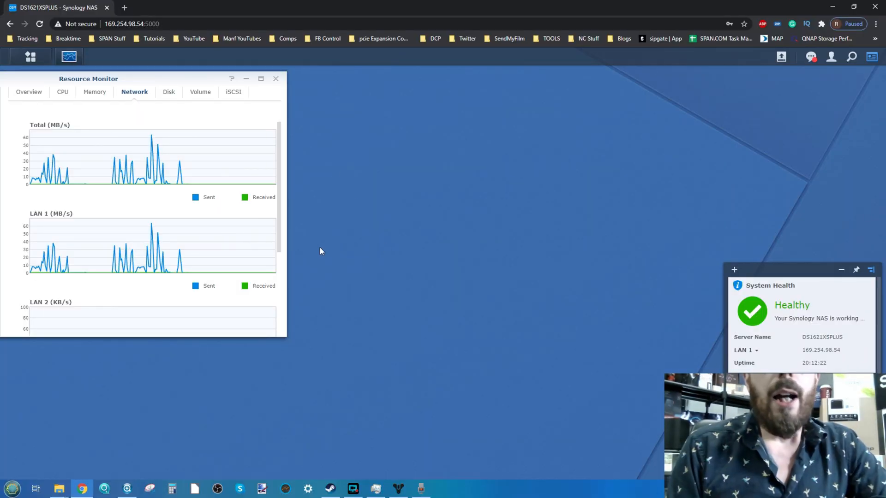
pyautogui.moveTo(172, 229)
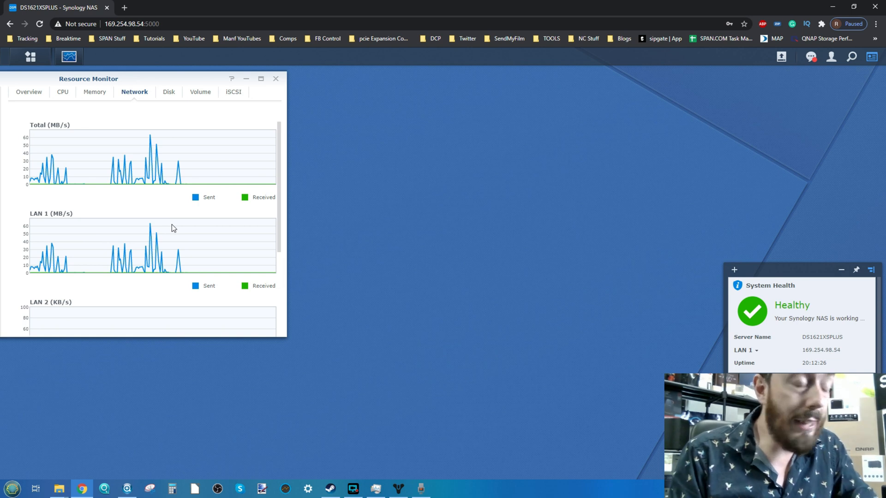
pyautogui.moveTo(146, 234)
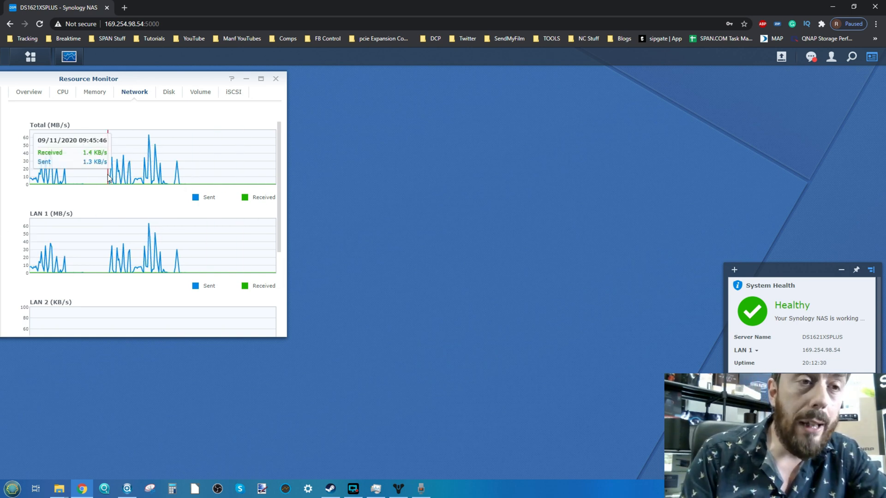
pyautogui.moveTo(150, 139)
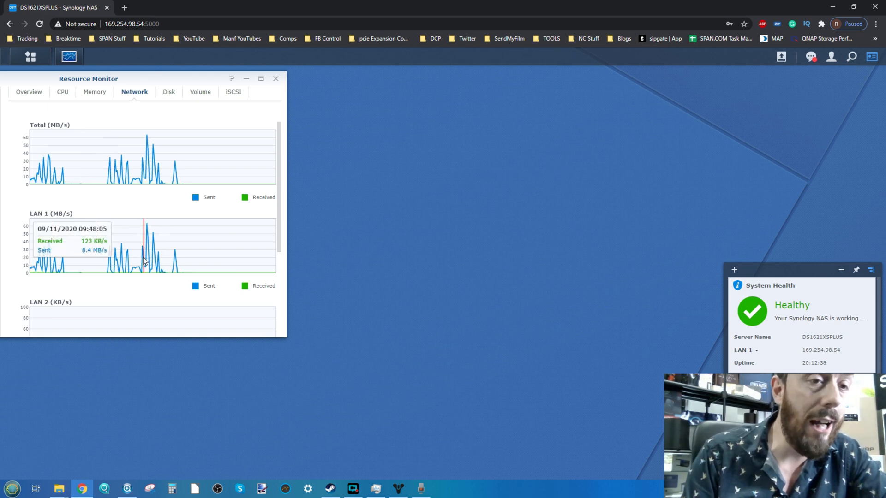
# Scroll through the Resource Monitor network graphs showing LAN 1 traffic peaks.
pyautogui.scroll(-3)
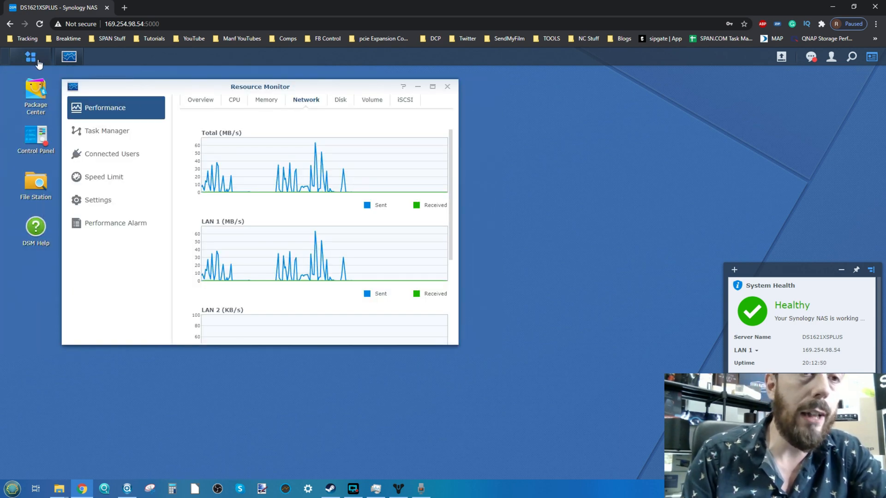
# Open the DSM Control Panel from the Main Menu to reach Info Center.
pyautogui.click(31, 58)
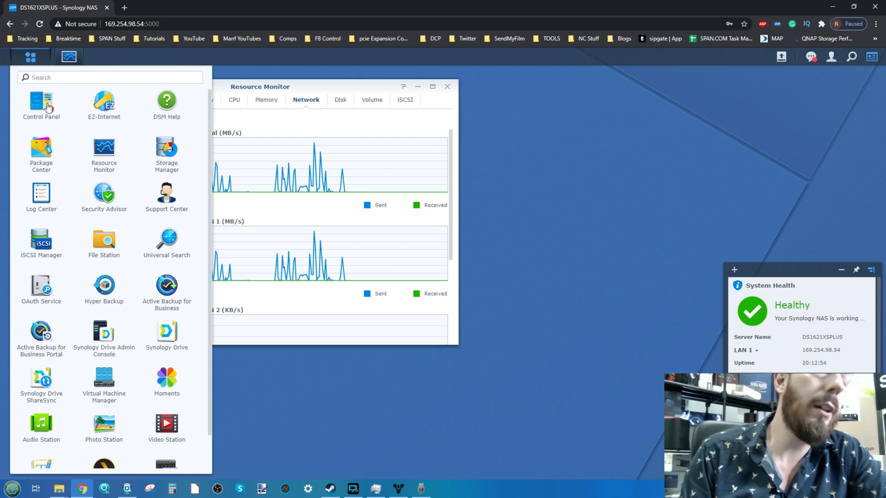
pyautogui.click(40, 102)
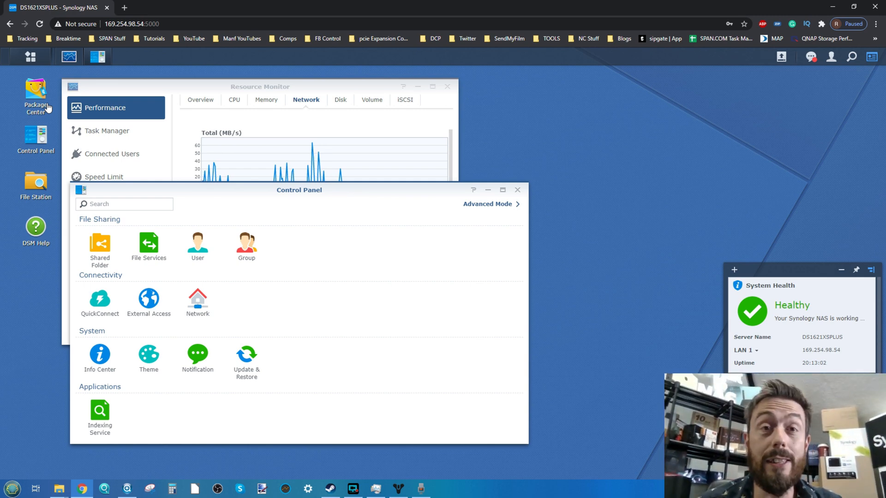
pyautogui.moveTo(15, 200)
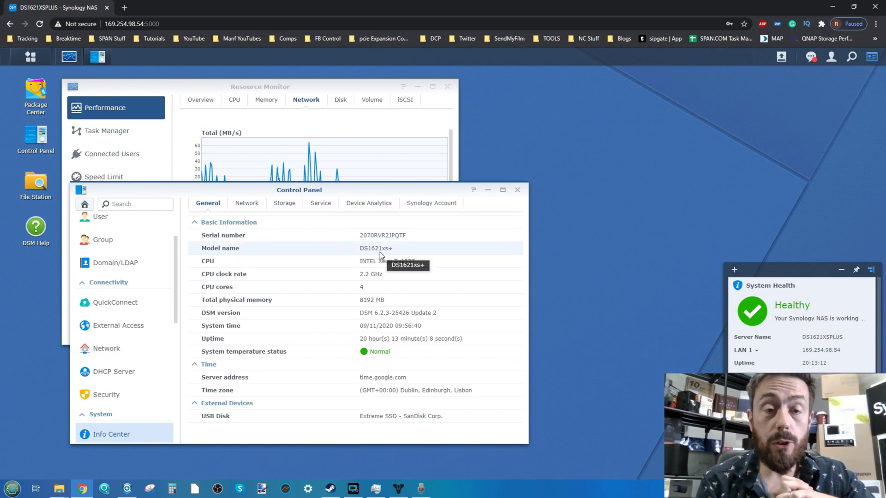
pyautogui.moveTo(383, 303)
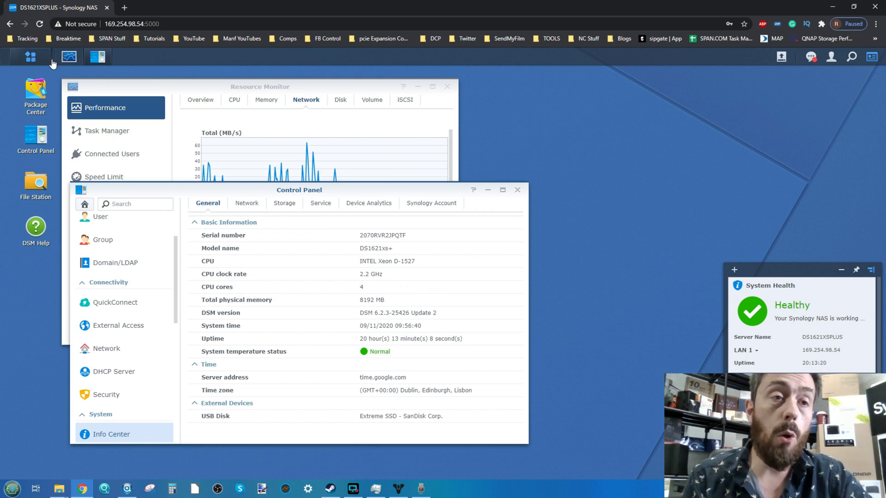
# View the HDD/SSD list in Storage Manager, then hide the Storage Manager window.
pyautogui.click(28, 58)
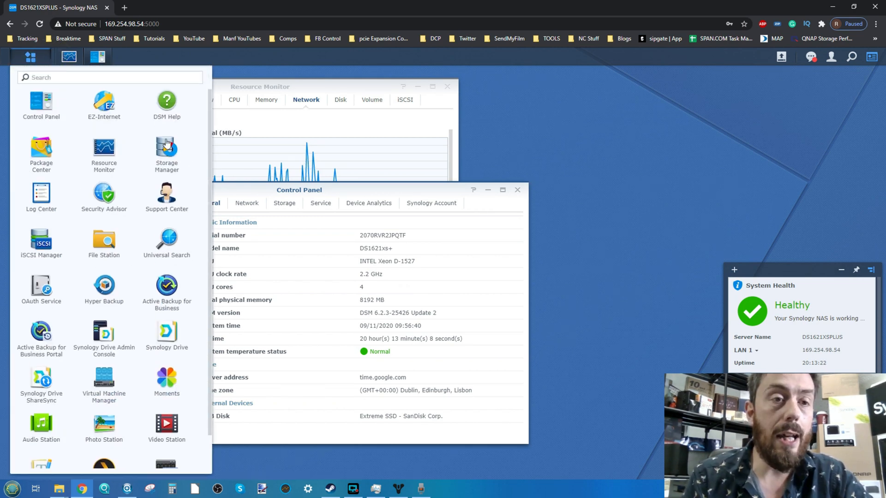
pyautogui.click(166, 150)
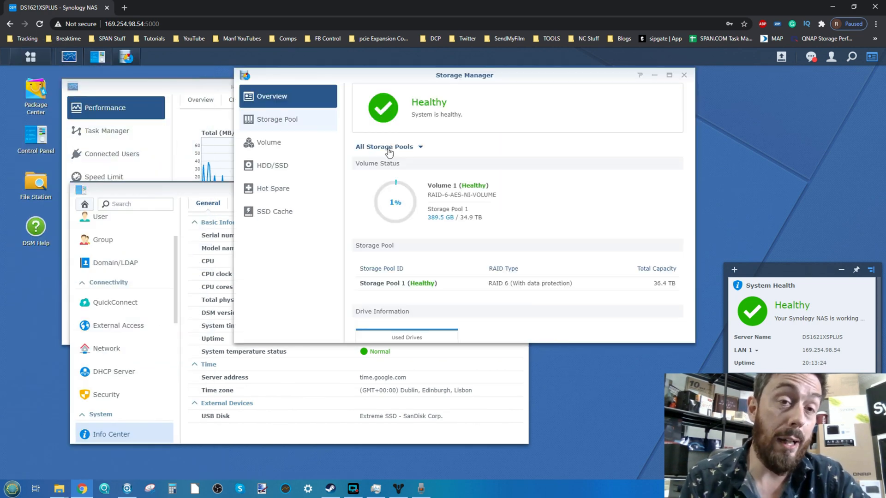
pyautogui.click(273, 165)
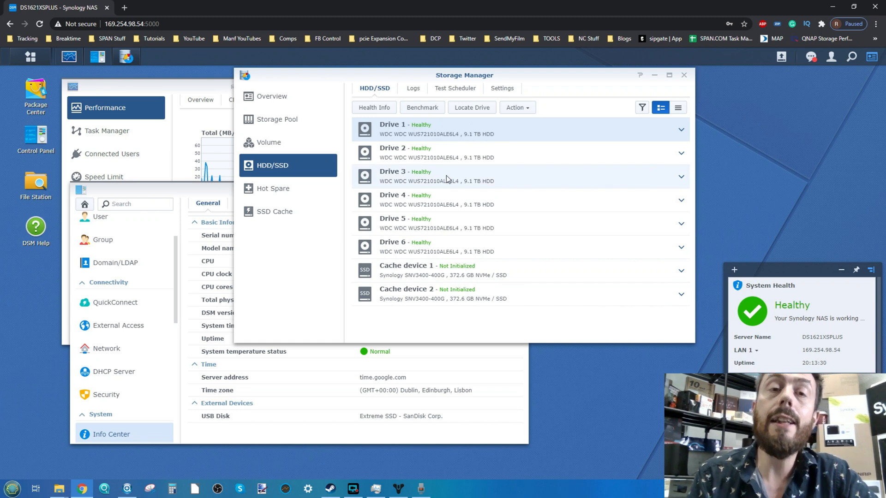
pyautogui.moveTo(399, 279)
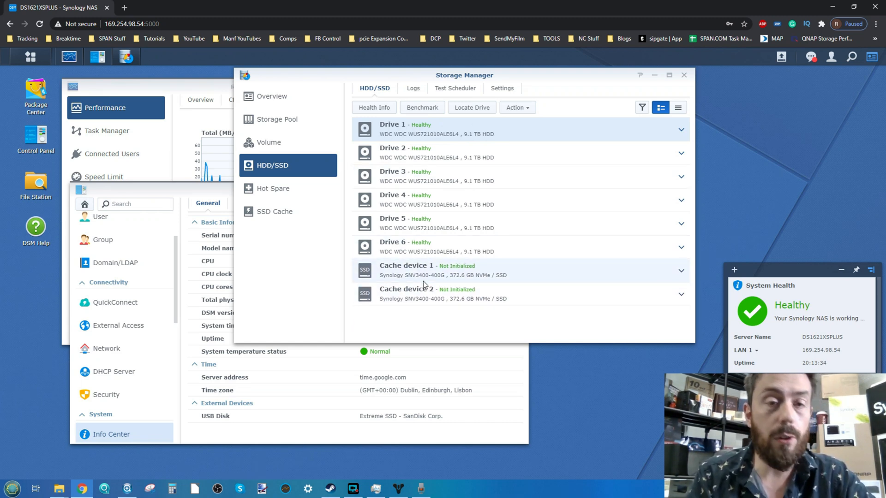
pyautogui.moveTo(669, 75)
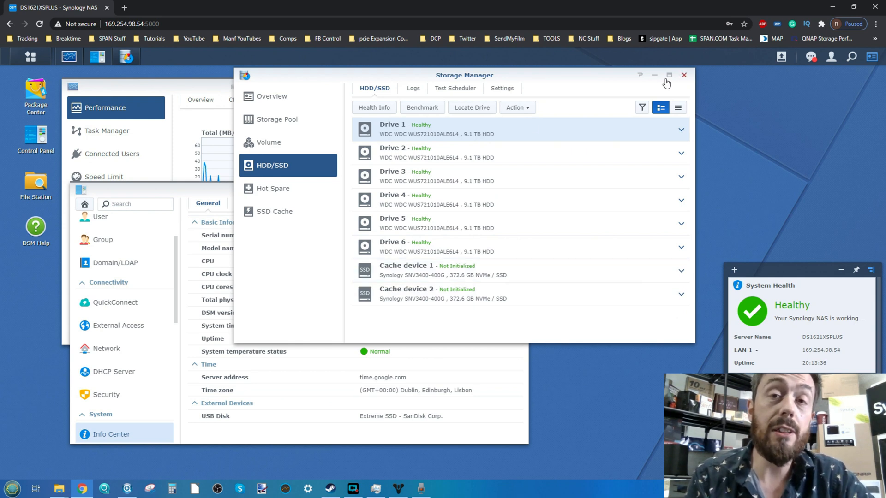
pyautogui.click(684, 75)
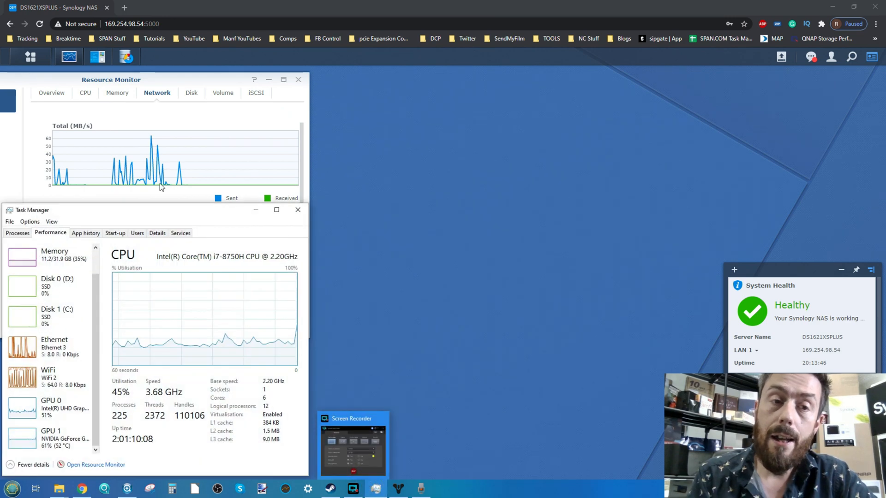
pyautogui.moveTo(70, 355)
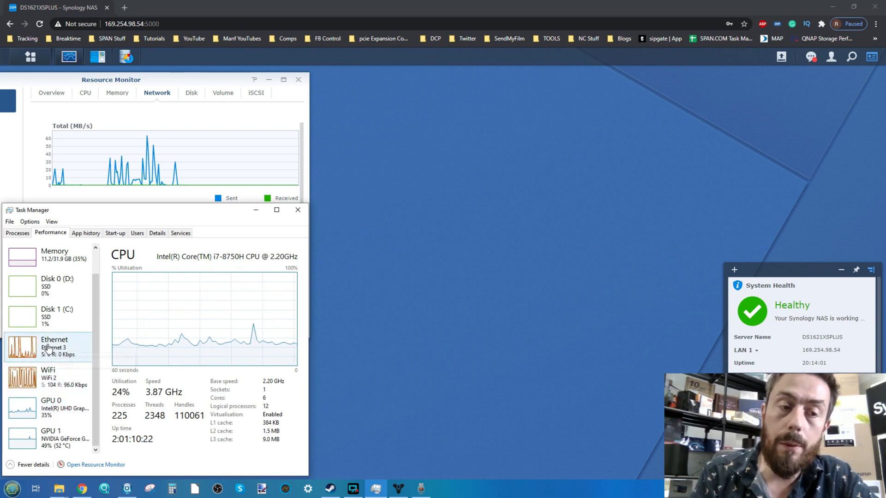
# Step through Ethernet, Disk 0 (D:) and Disk 1 (C:) performance panels.
pyautogui.click(51, 345)
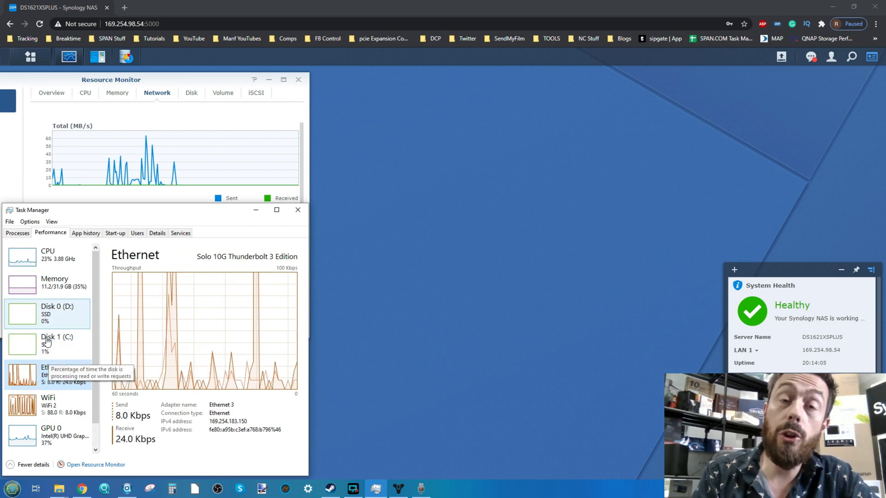
pyautogui.click(51, 314)
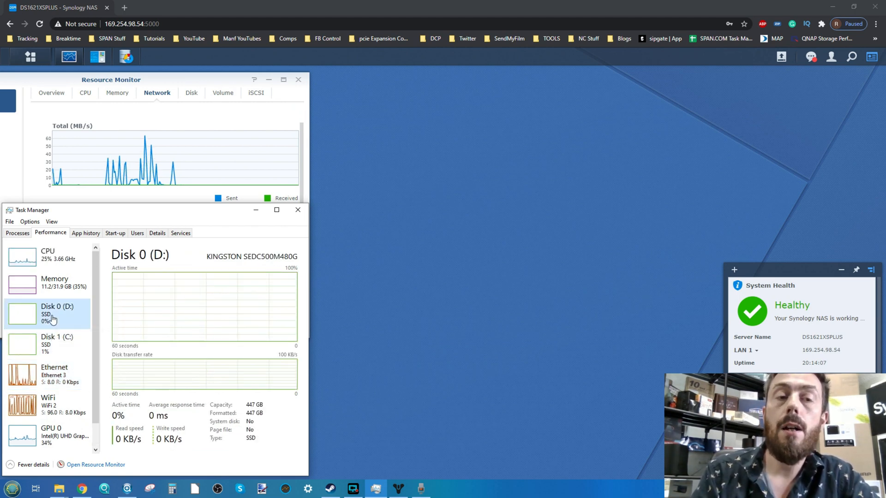
pyautogui.click(50, 344)
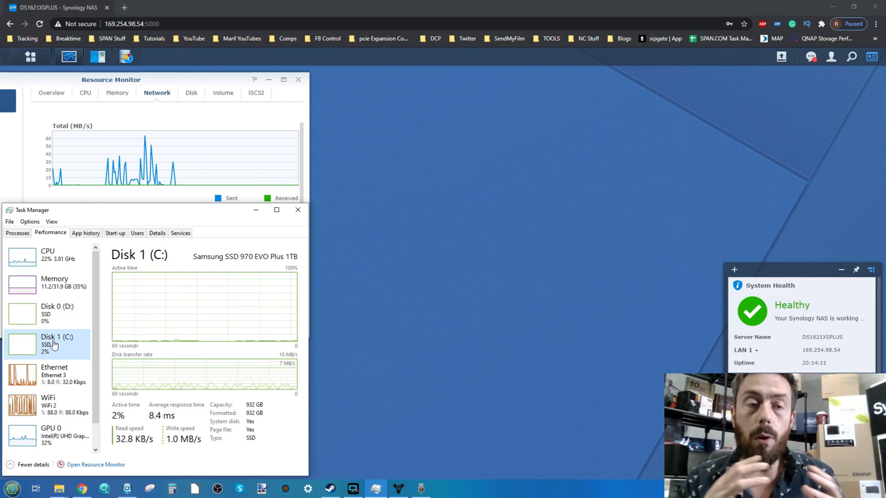
pyautogui.moveTo(345, 467)
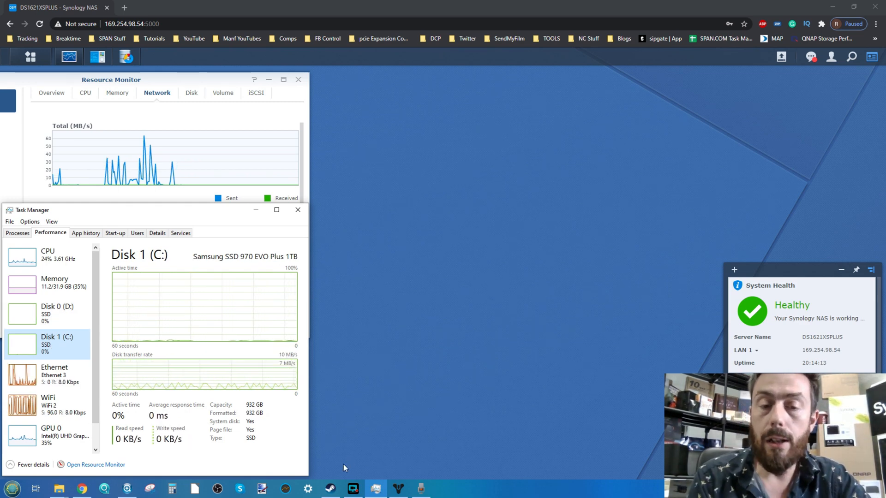
# Stop the running Destiny 2 game from its Steam library page.
pyautogui.click(330, 488)
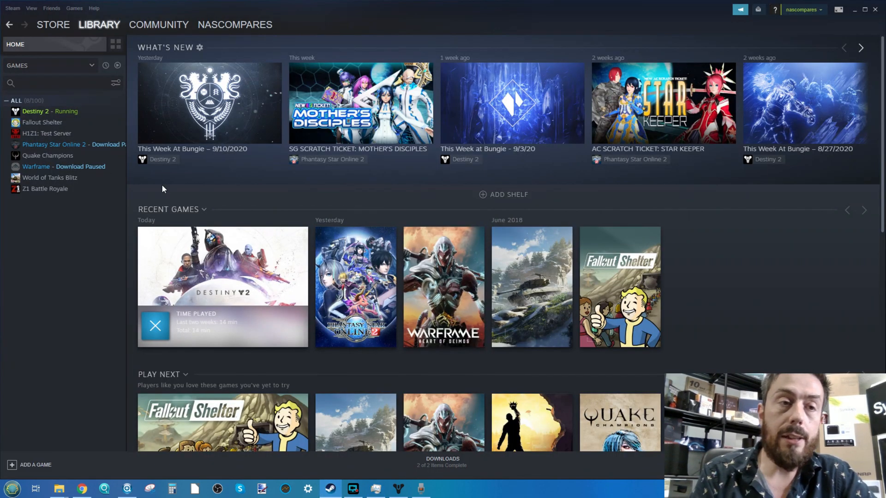
pyautogui.click(36, 111)
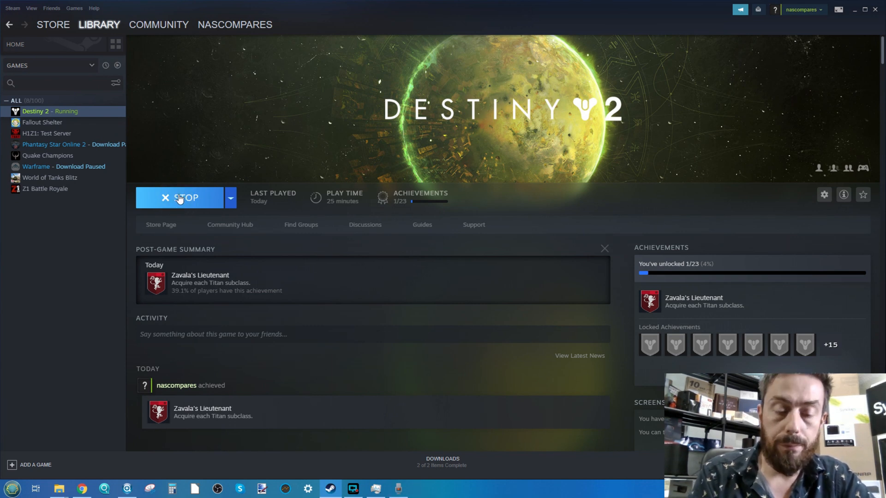
pyautogui.click(178, 197)
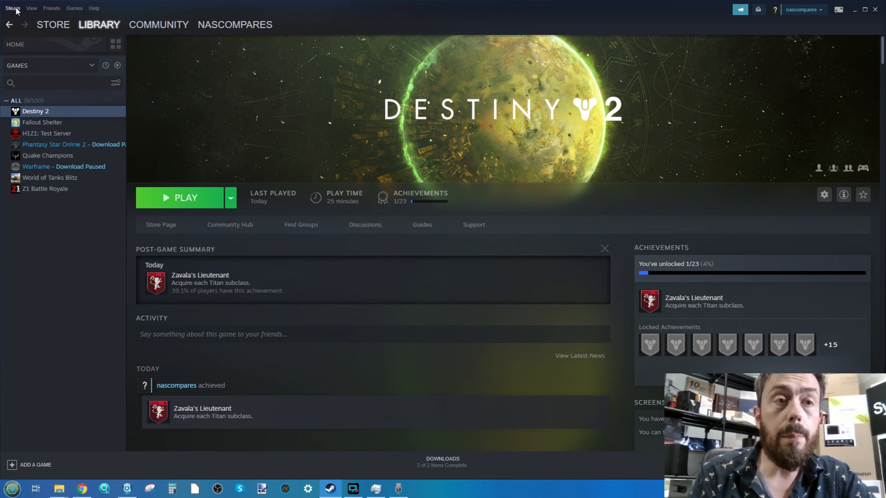
# Show the Steam Library Folders list from the Downloads settings.
pyautogui.click(11, 7)
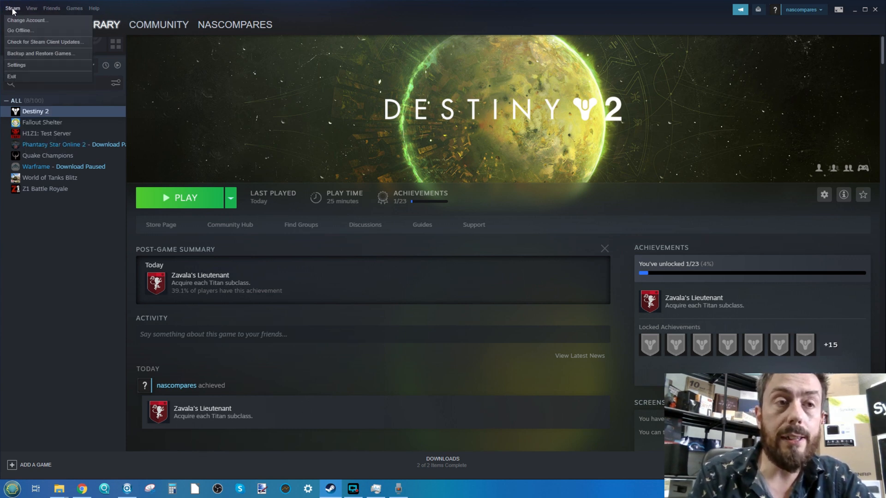
pyautogui.click(17, 64)
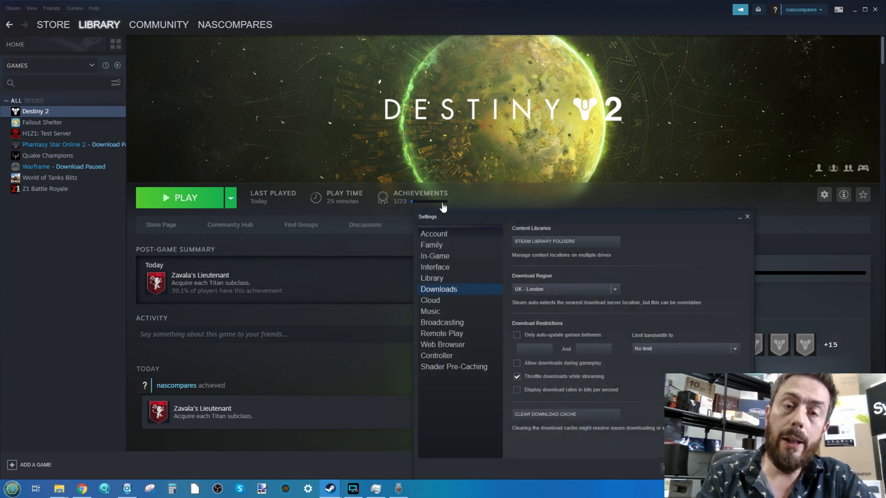
pyautogui.click(544, 242)
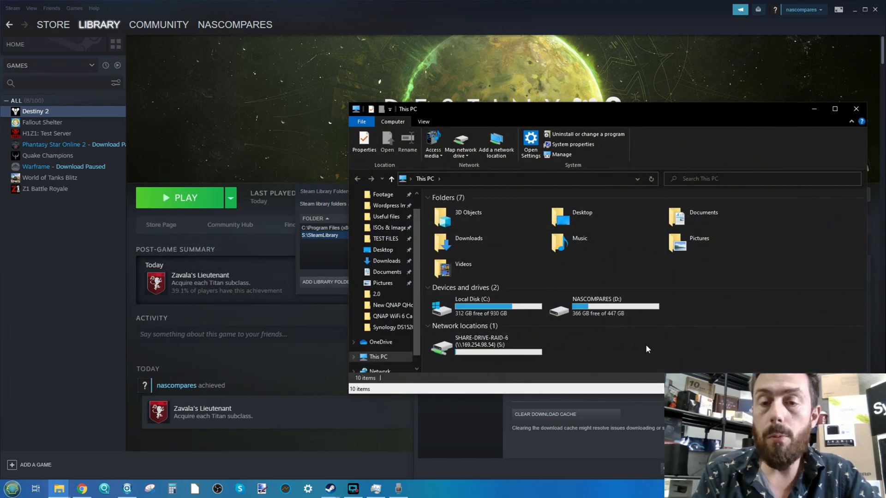
# Select the SHARE-DRIVE-RAID-6 network drive to read its 34.5 TB free space.
pyautogui.click(485, 345)
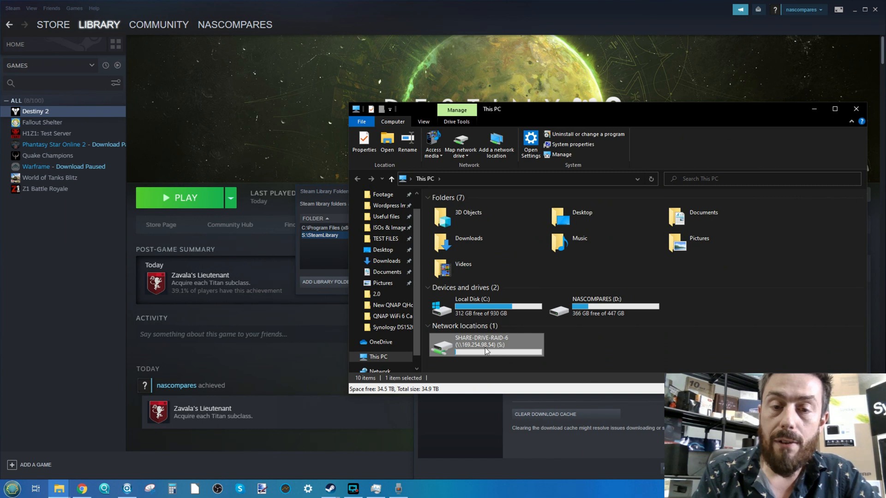
pyautogui.moveTo(493, 346)
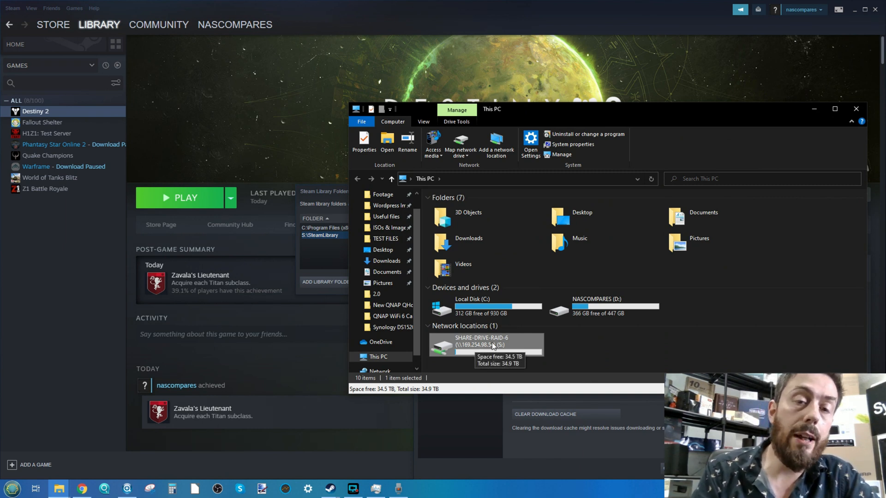
pyautogui.moveTo(483, 351)
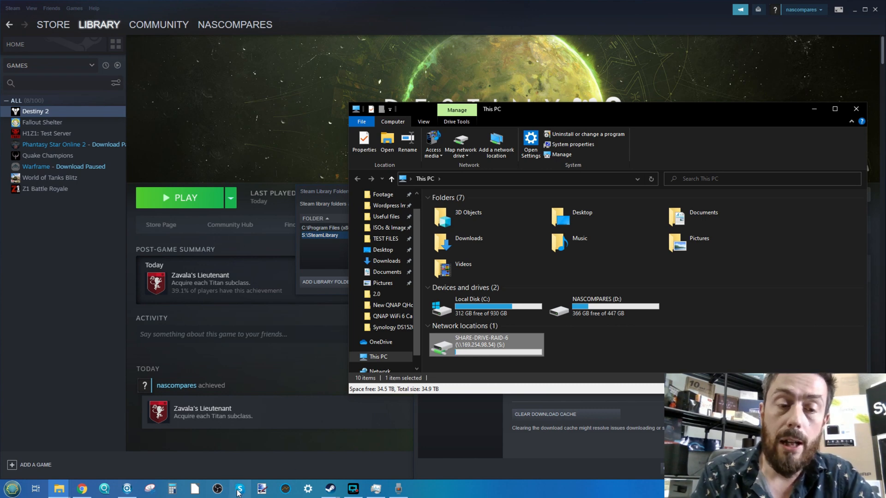
pyautogui.click(125, 488)
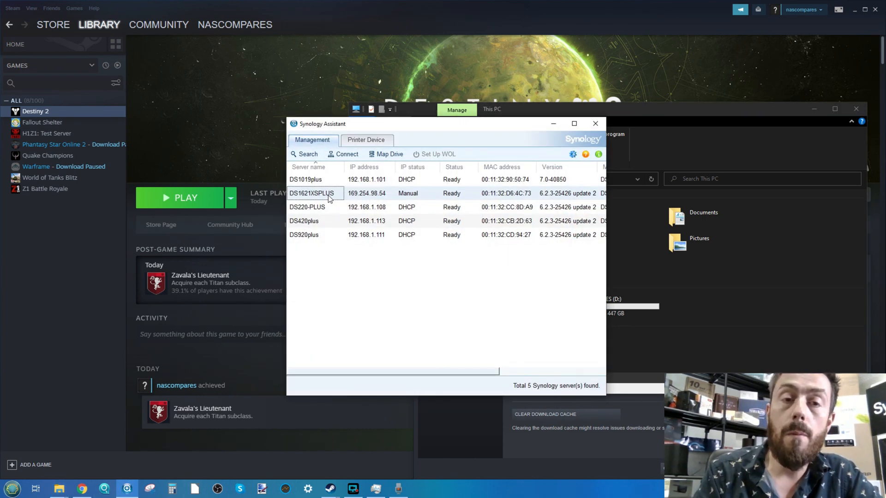
pyautogui.click(385, 154)
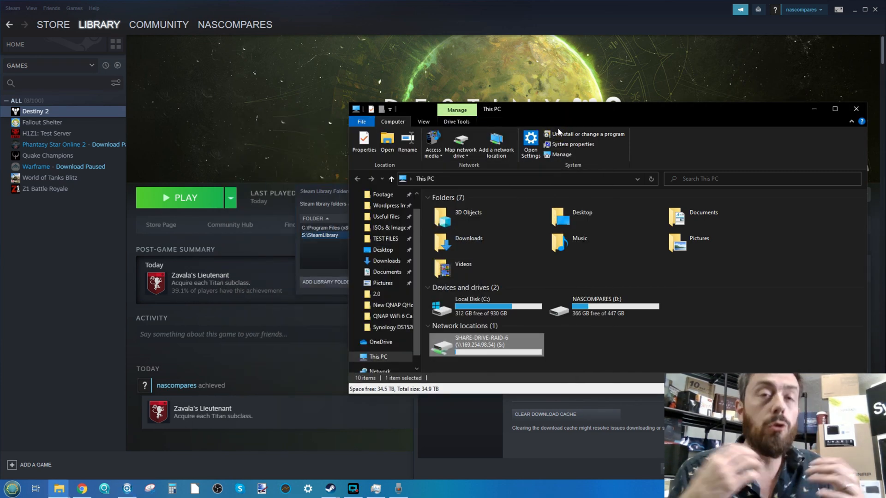
pyautogui.moveTo(585, 164)
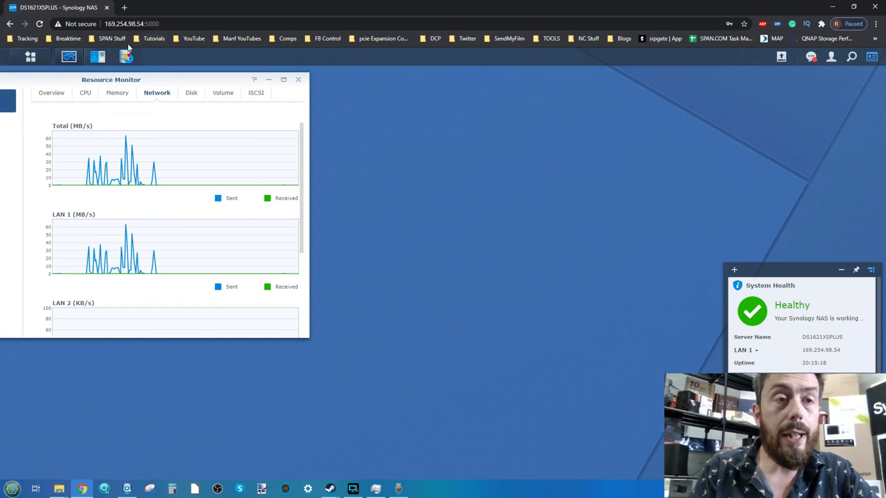
pyautogui.click(32, 57)
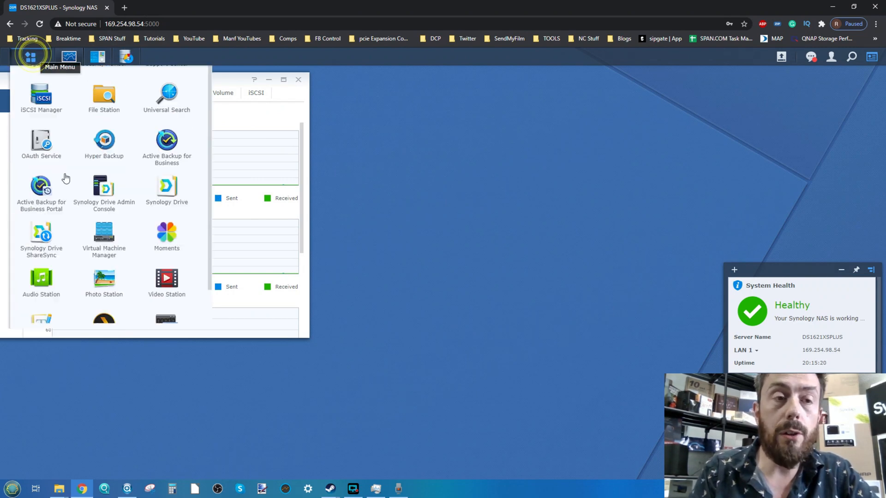
pyautogui.click(28, 57)
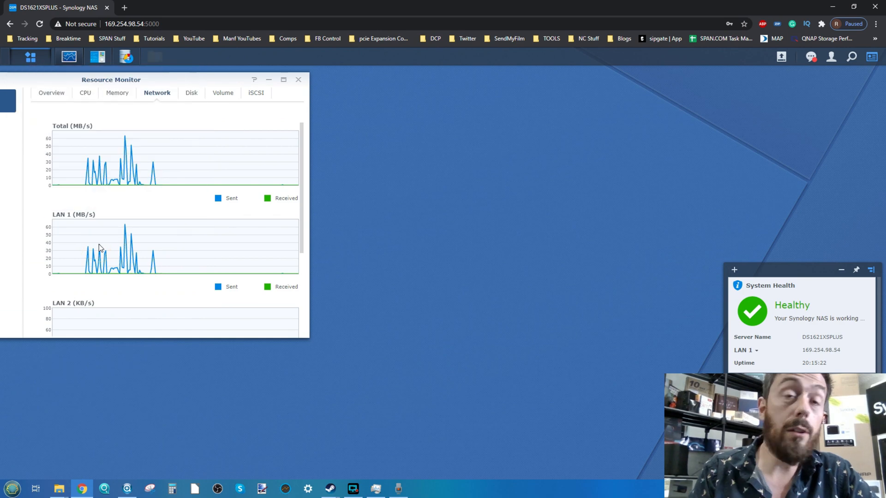
pyautogui.click(154, 57)
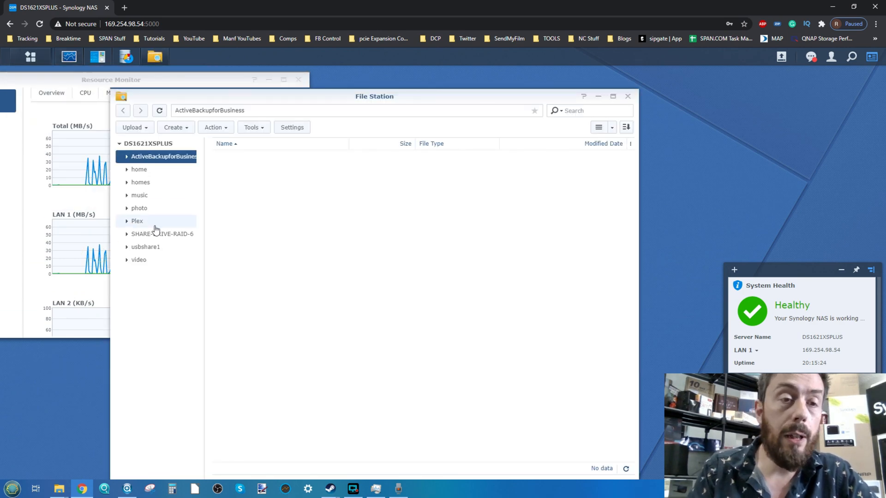
pyautogui.click(163, 234)
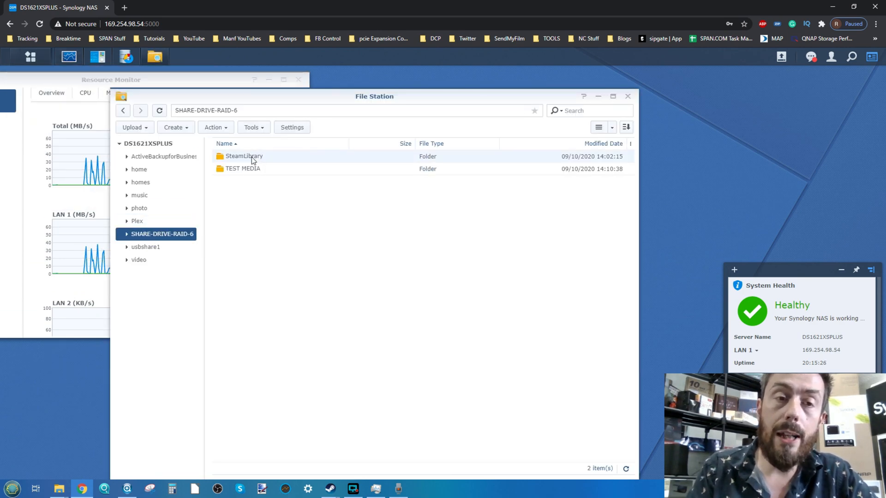
pyautogui.doubleClick(244, 156)
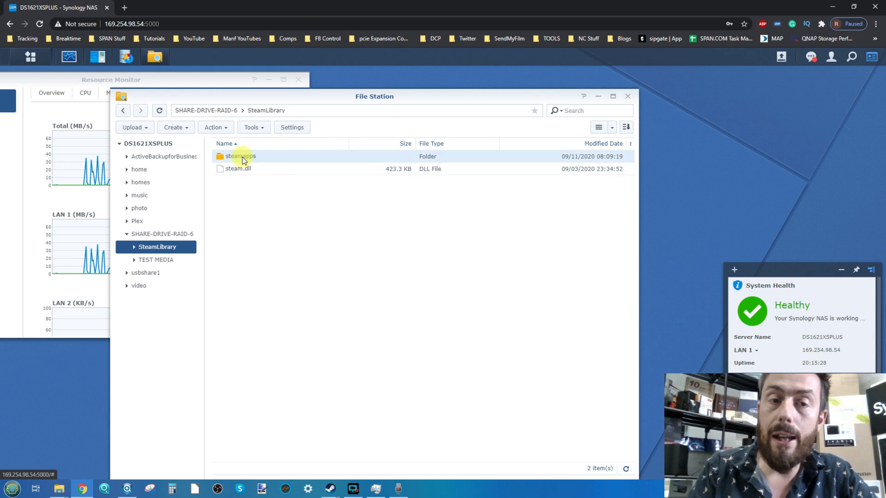
pyautogui.doubleClick(236, 156)
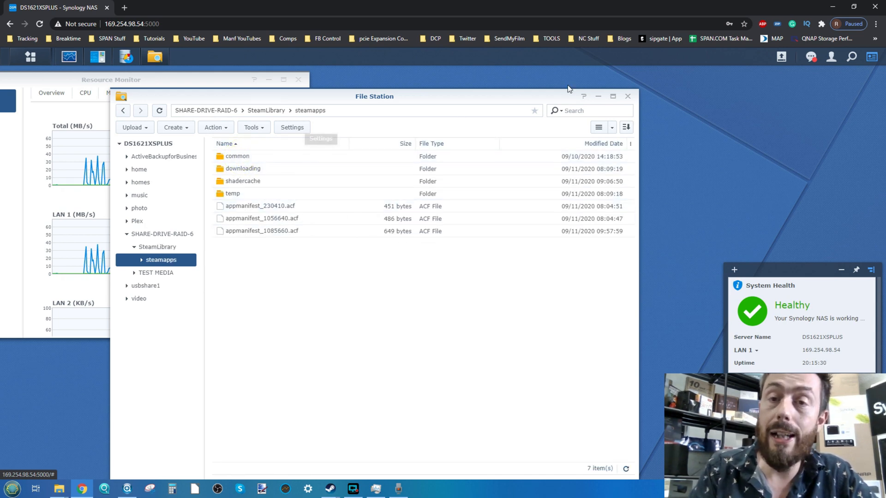
pyautogui.click(627, 96)
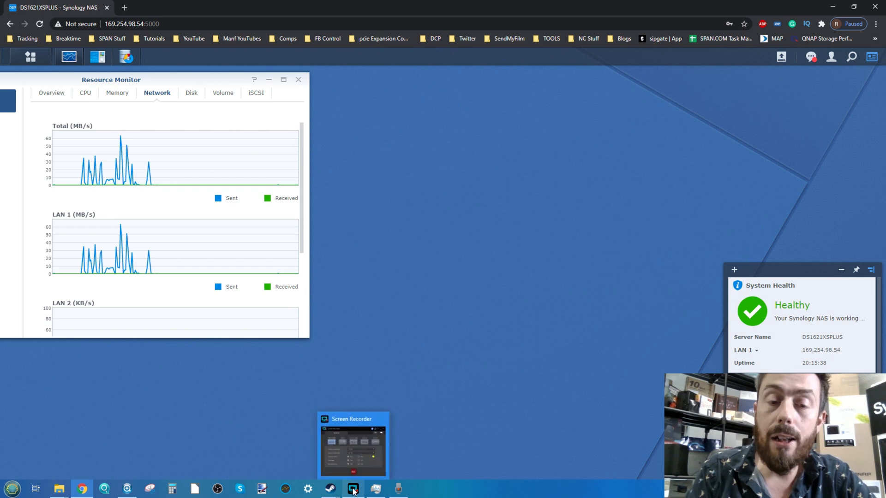
pyautogui.moveTo(327, 488)
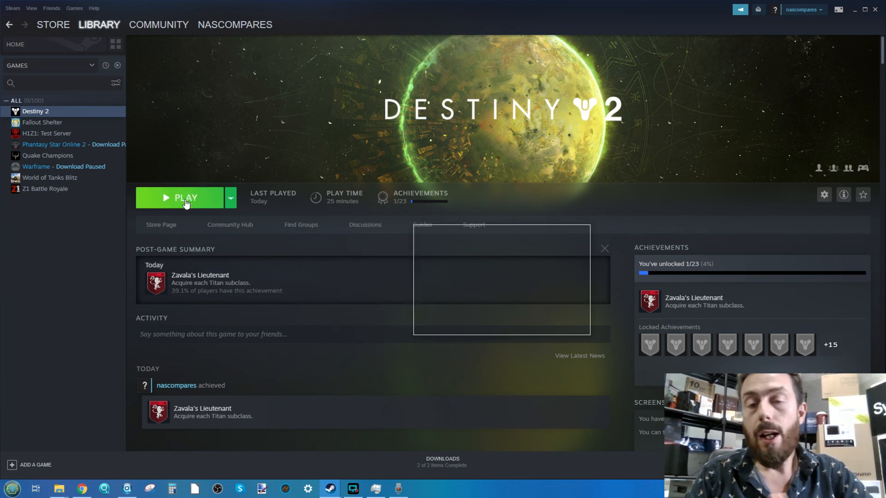
# Start Destiny 2 with the green PLAY button.
pyautogui.click(185, 197)
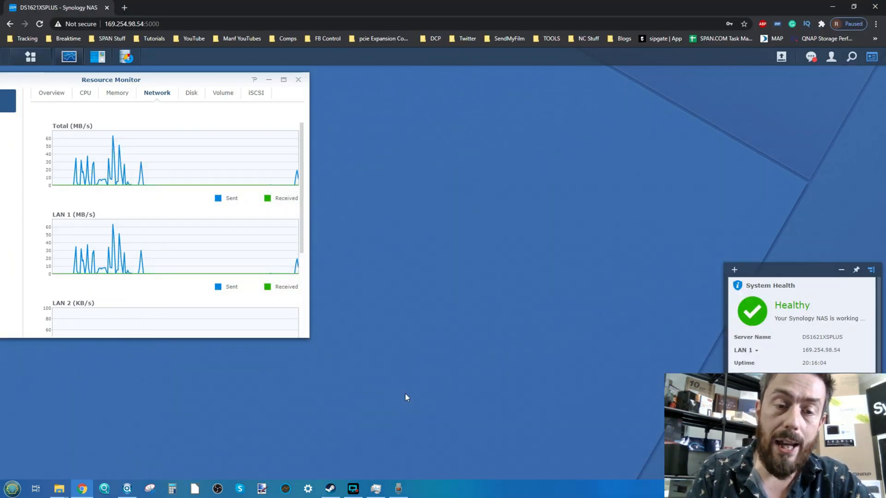
pyautogui.moveTo(210, 306)
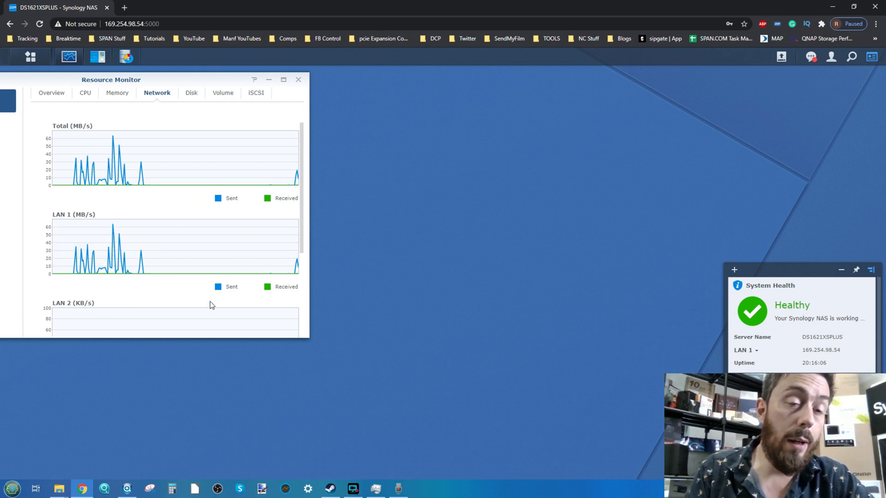
# Bring Task Manager's Performance view forward and scroll its device list beside Destiny 2.
pyautogui.click(378, 487)
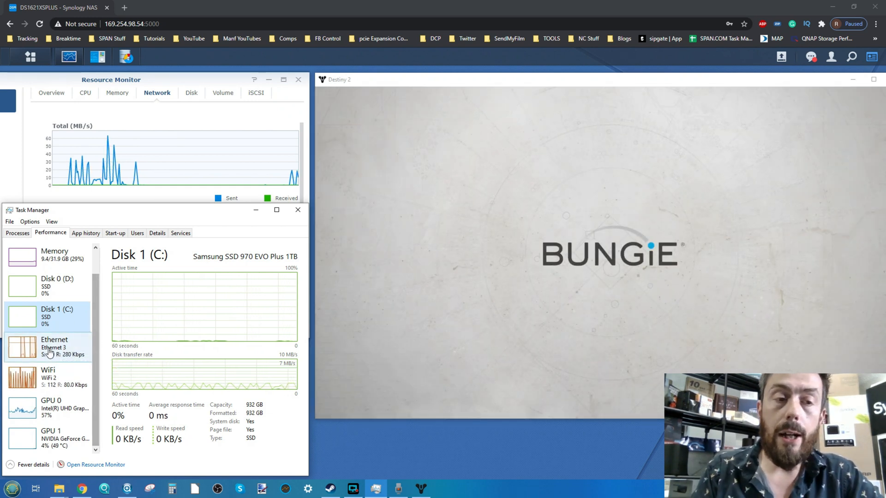
pyautogui.moveTo(48, 351)
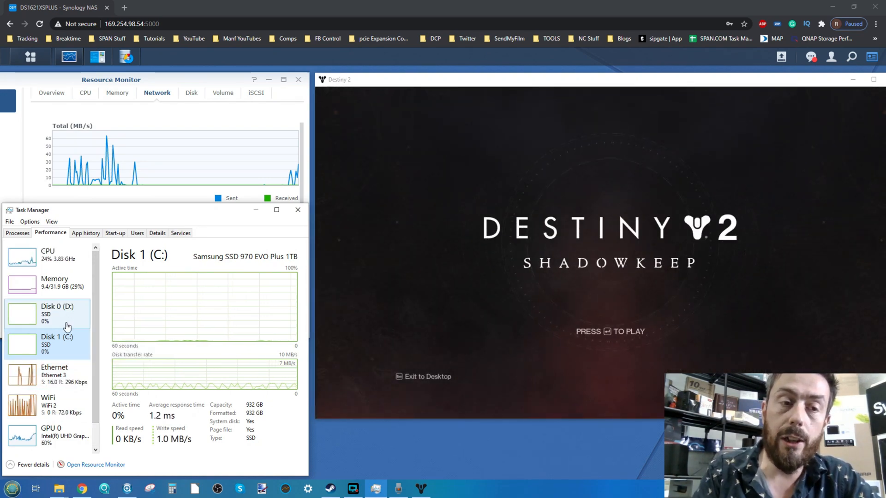
pyautogui.scroll(-3)
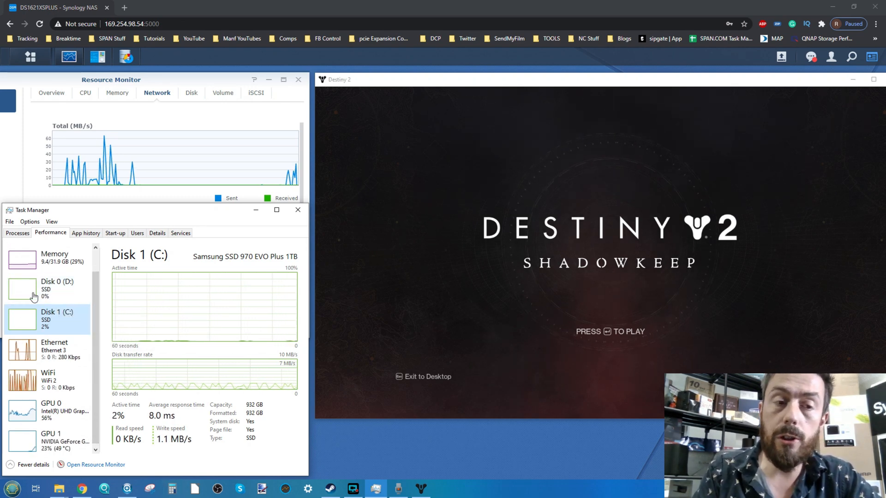
pyautogui.moveTo(52, 323)
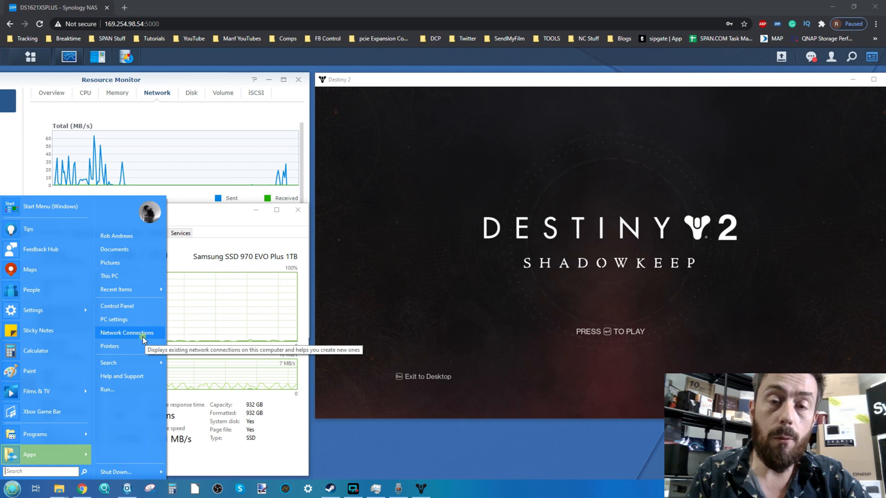
# Reach the Advanced properties of the Ethernet 3 Solo 10G Thunderbolt adapter.
pyautogui.click(127, 332)
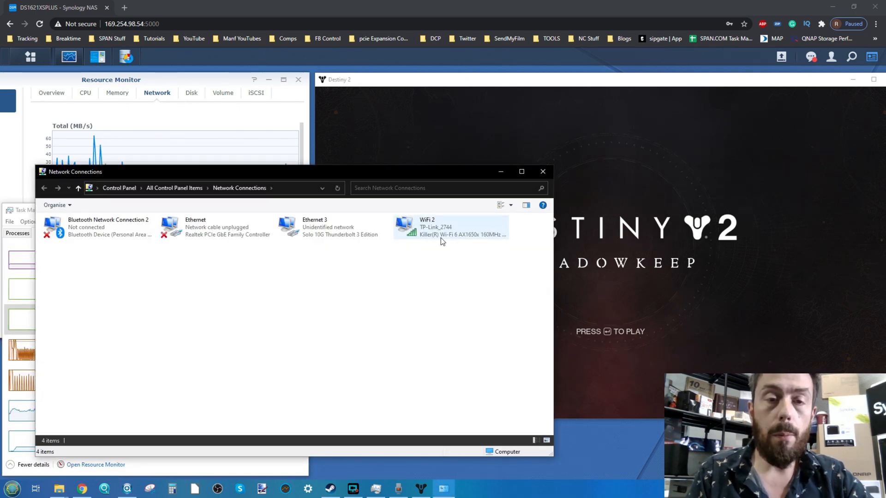
pyautogui.click(340, 238)
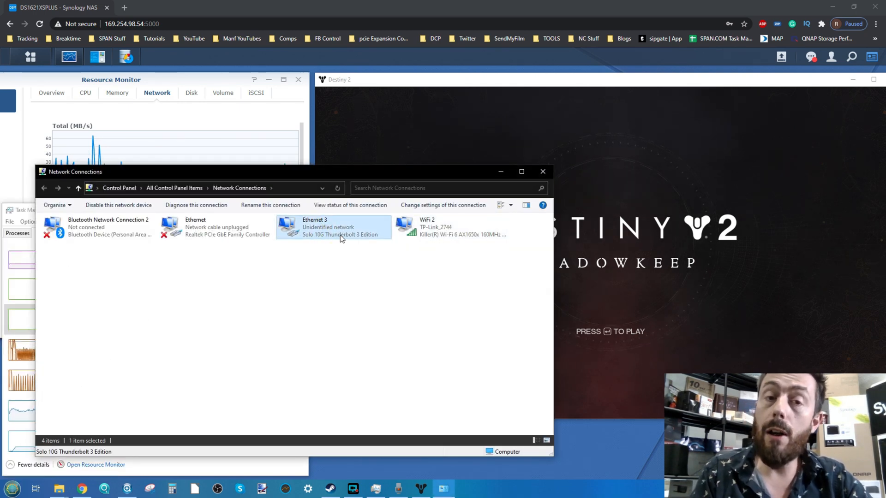
pyautogui.moveTo(348, 230)
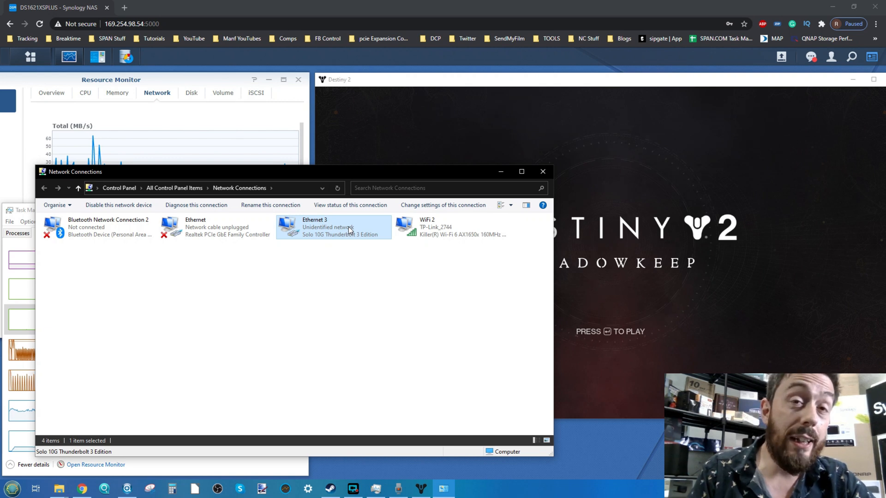
pyautogui.rightClick(349, 229)
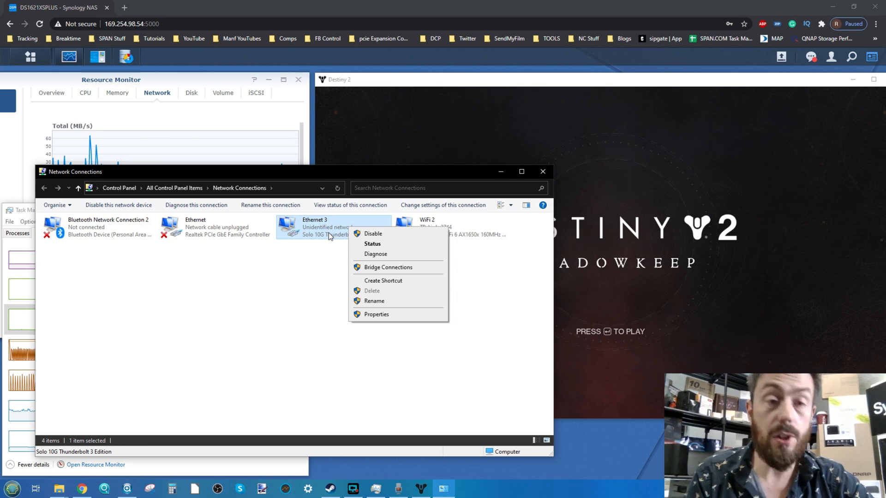
pyautogui.moveTo(388, 313)
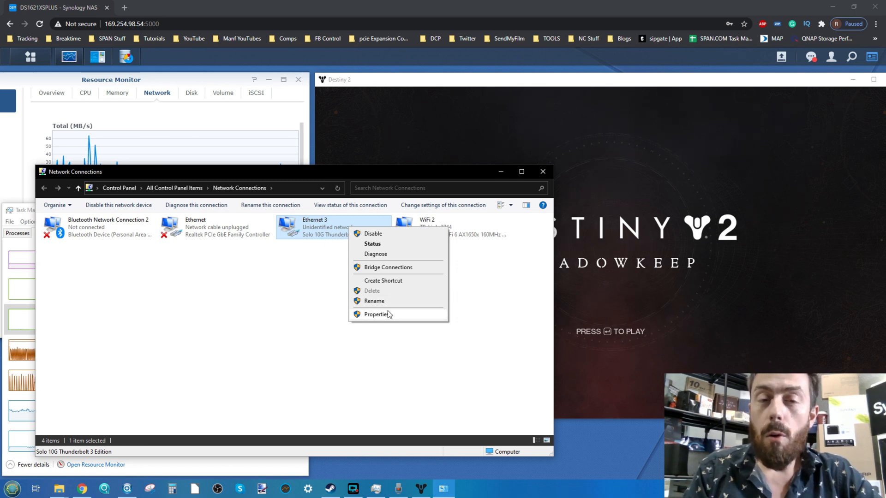
pyautogui.click(378, 314)
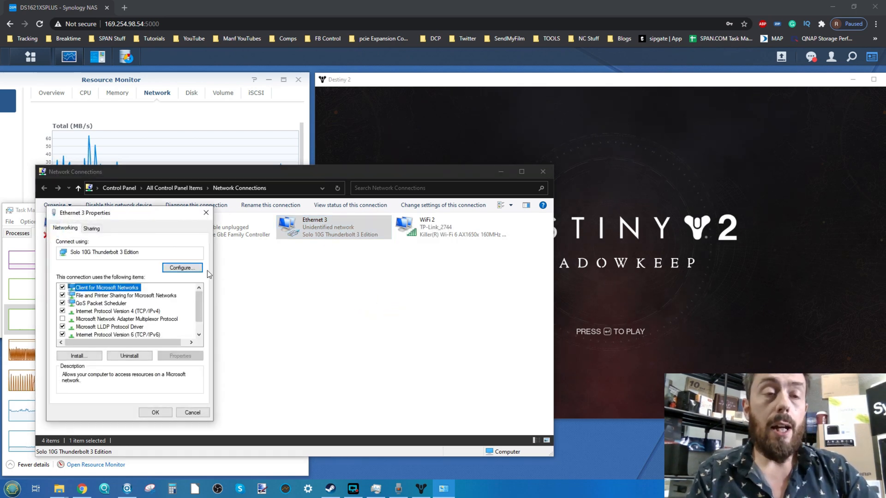
pyautogui.click(180, 267)
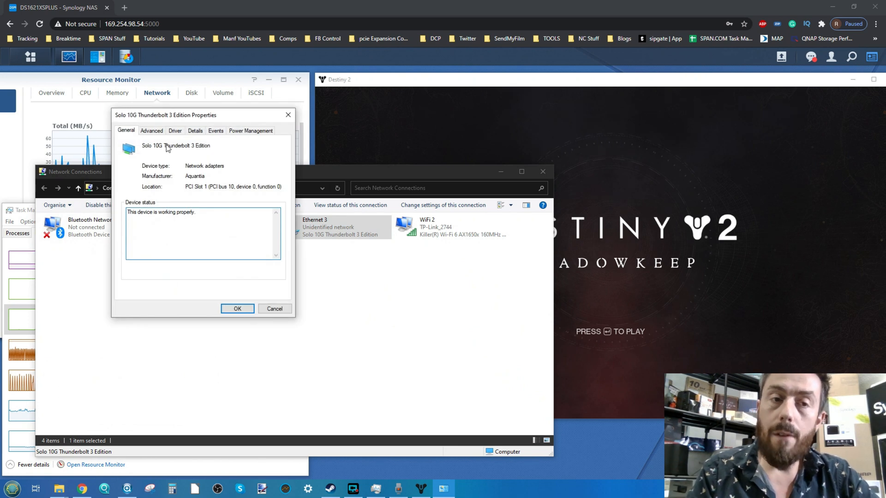
pyautogui.click(151, 131)
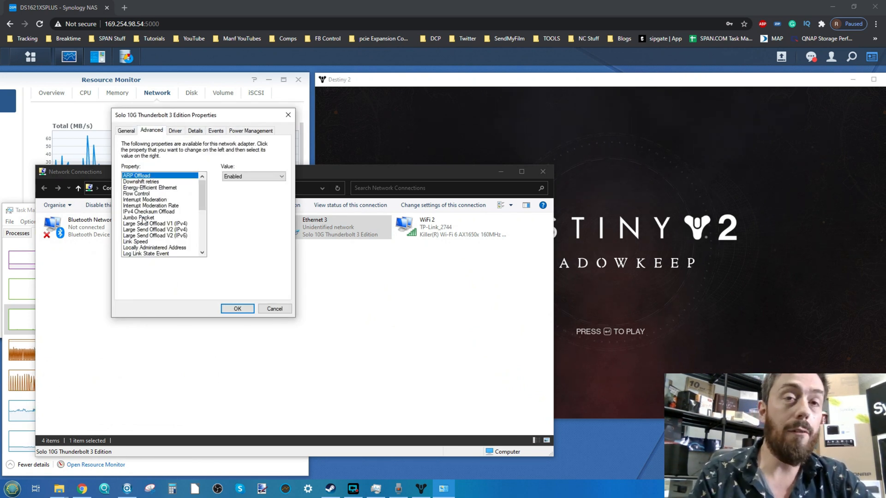
# Review the Jumbo Packet size options, keep it Disabled, and return to the DSM desktop.
pyautogui.click(138, 217)
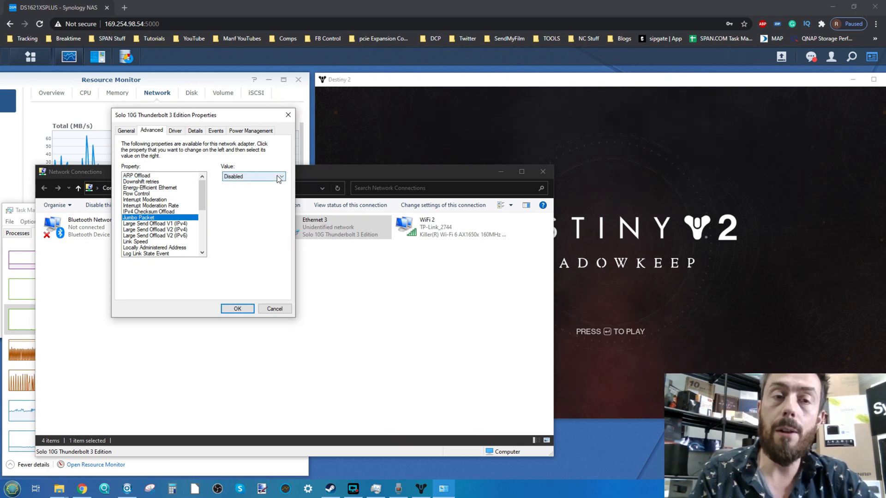
pyautogui.click(280, 176)
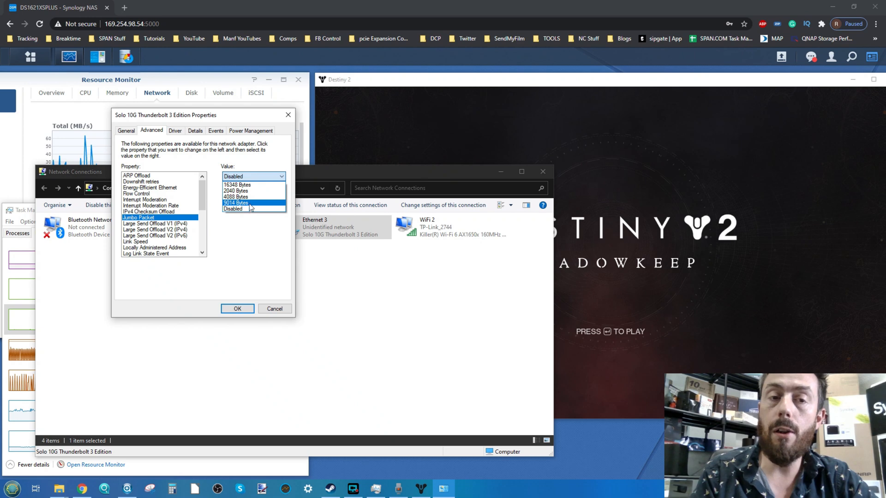
pyautogui.click(234, 209)
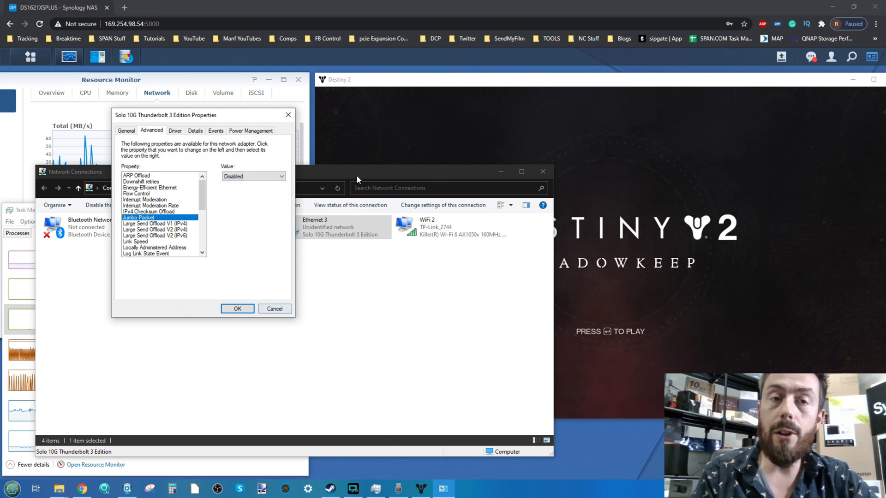
pyautogui.click(275, 308)
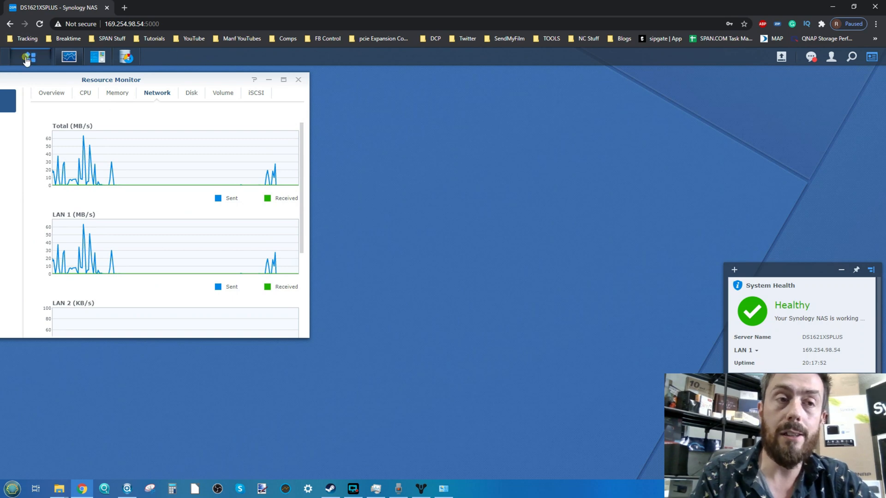
# View LAN 1's Network Interface details (10000 Mbps, MTU 9000) and close Control Panel.
pyautogui.click(26, 57)
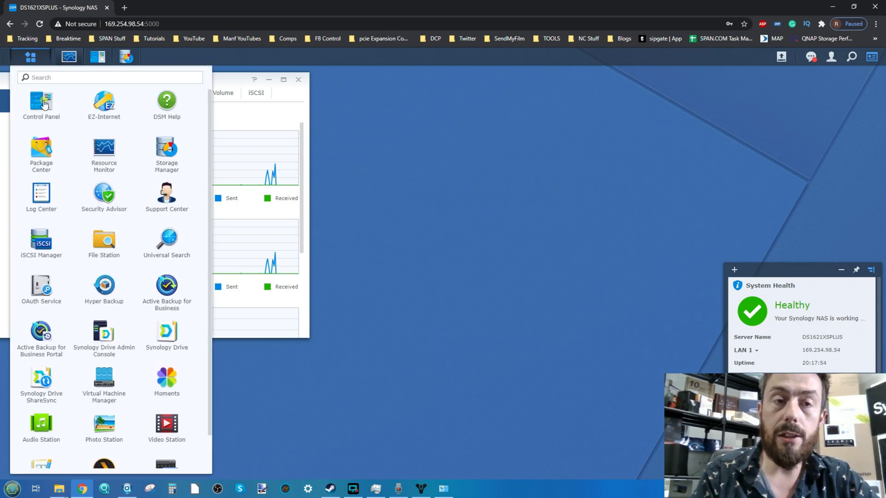
pyautogui.click(40, 100)
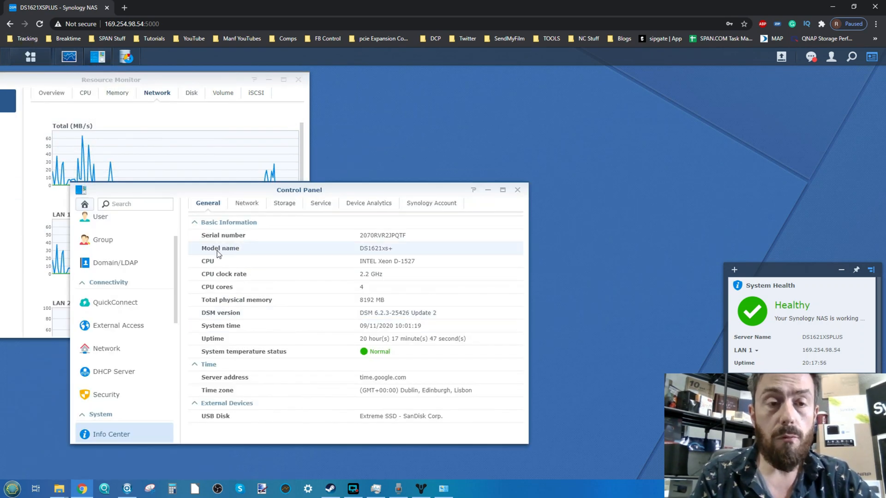
pyautogui.moveTo(118, 375)
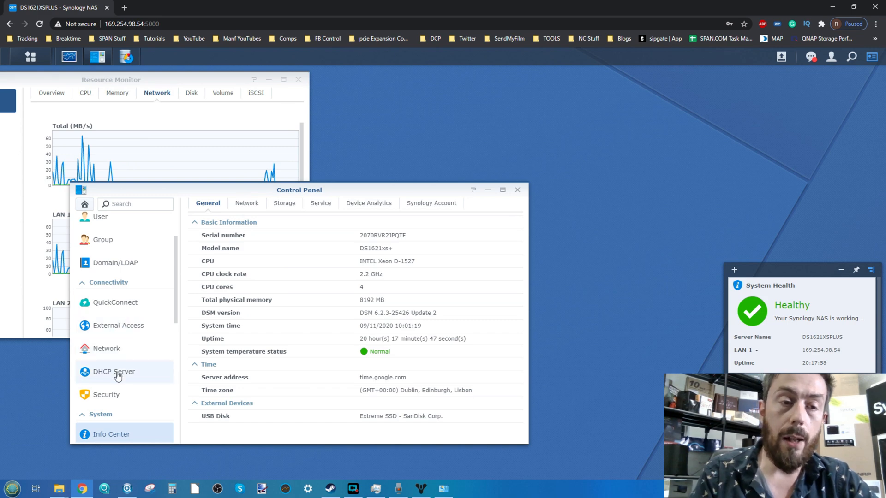
pyautogui.click(106, 349)
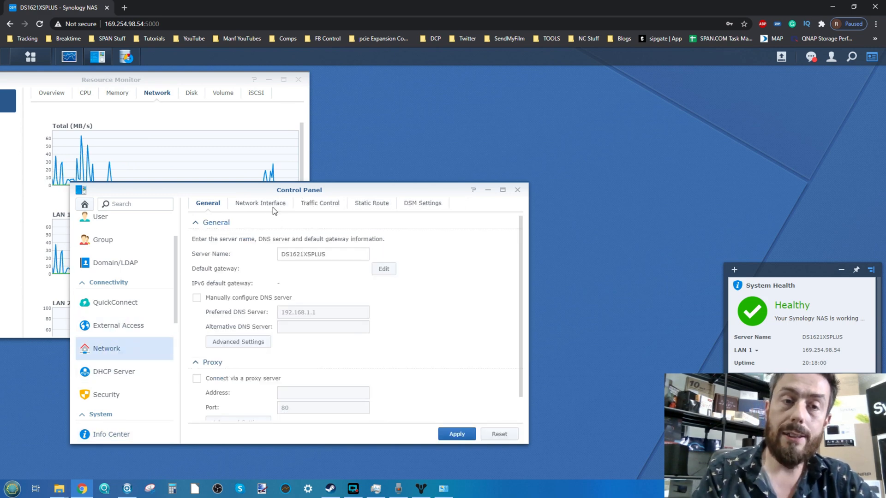
pyautogui.click(260, 202)
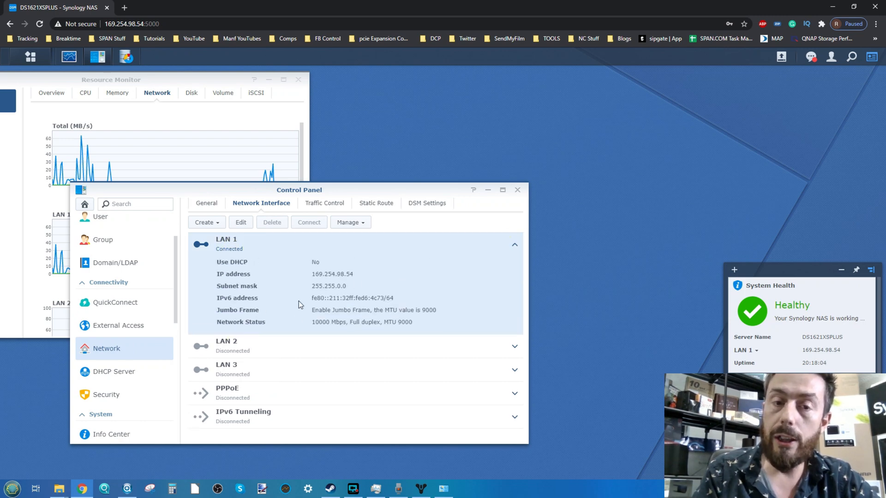
pyautogui.moveTo(361, 321)
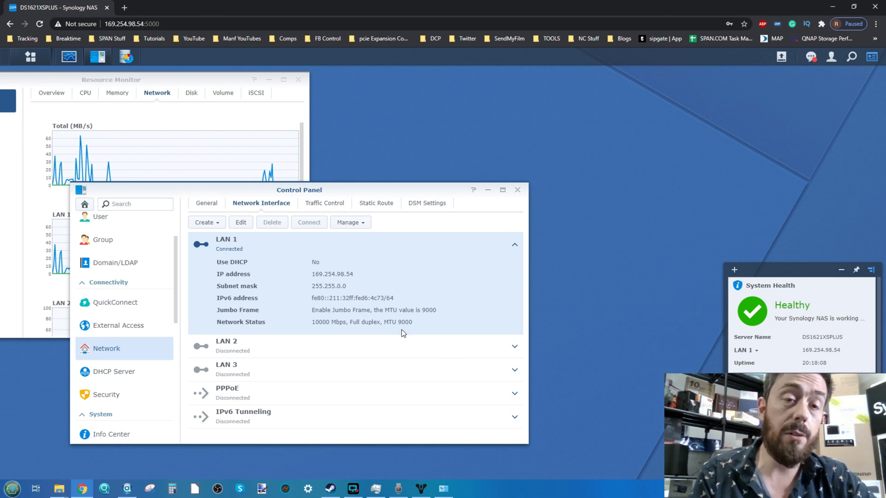
pyautogui.moveTo(411, 319)
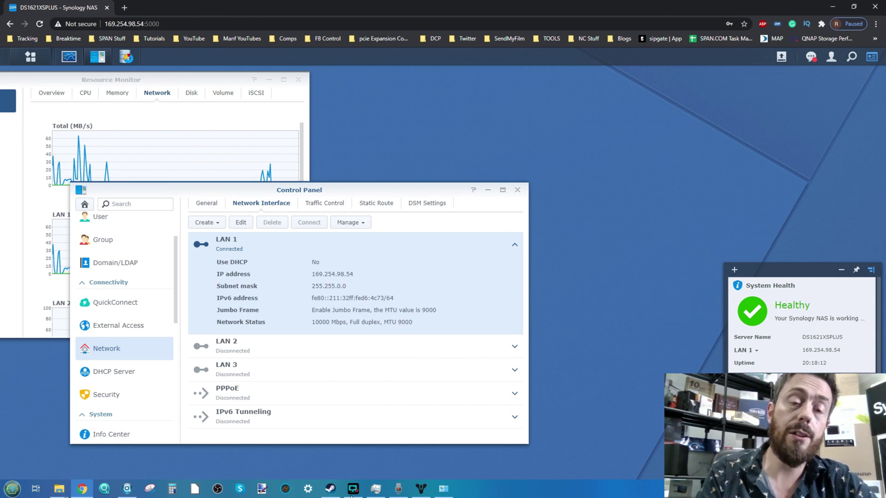
pyautogui.moveTo(505, 204)
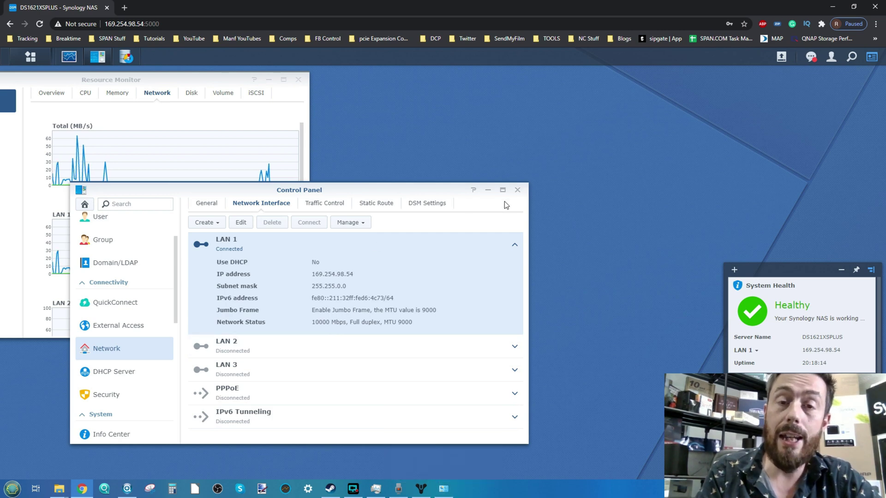
pyautogui.click(516, 190)
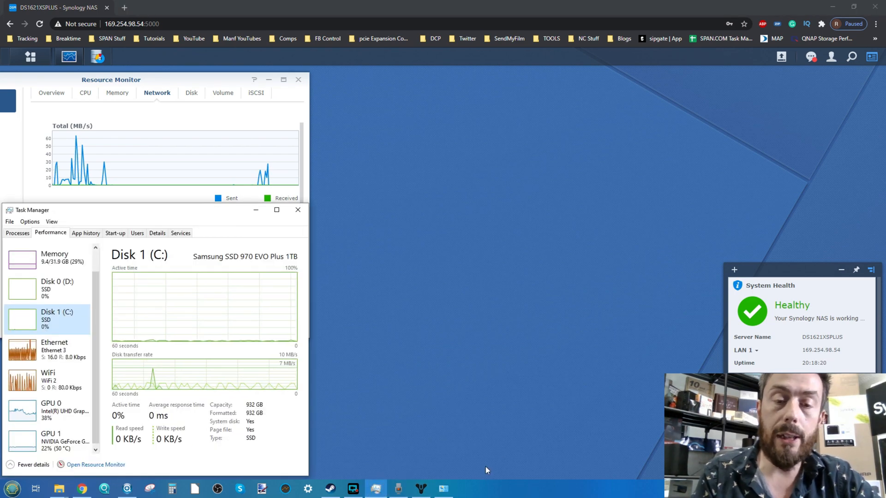
# Bring Destiny 2 back into view and show its Sound settings page.
pyautogui.click(424, 487)
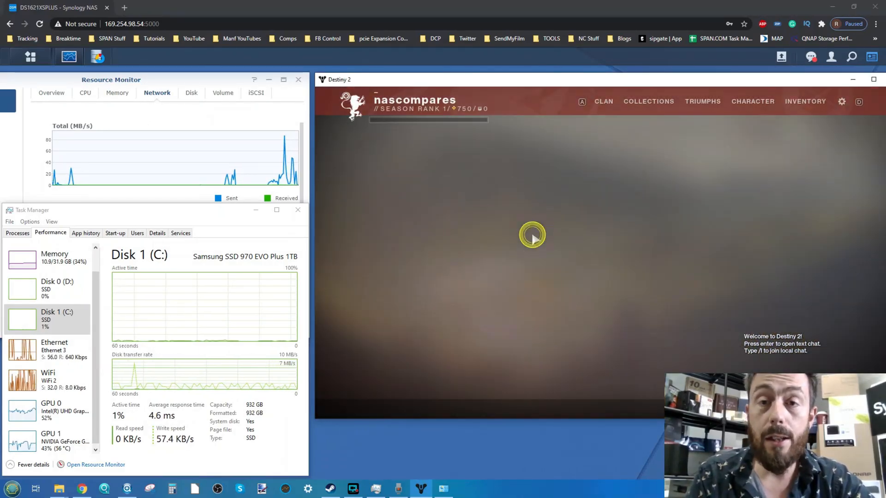
pyautogui.click(842, 102)
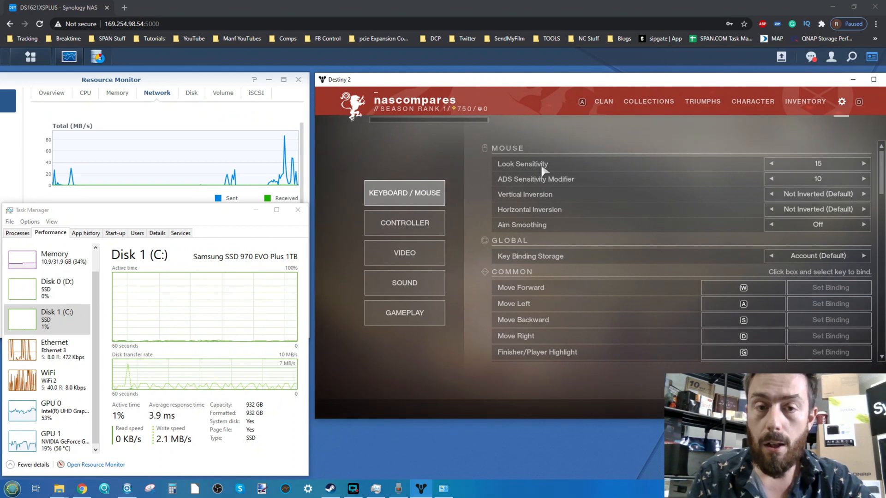
pyautogui.click(404, 283)
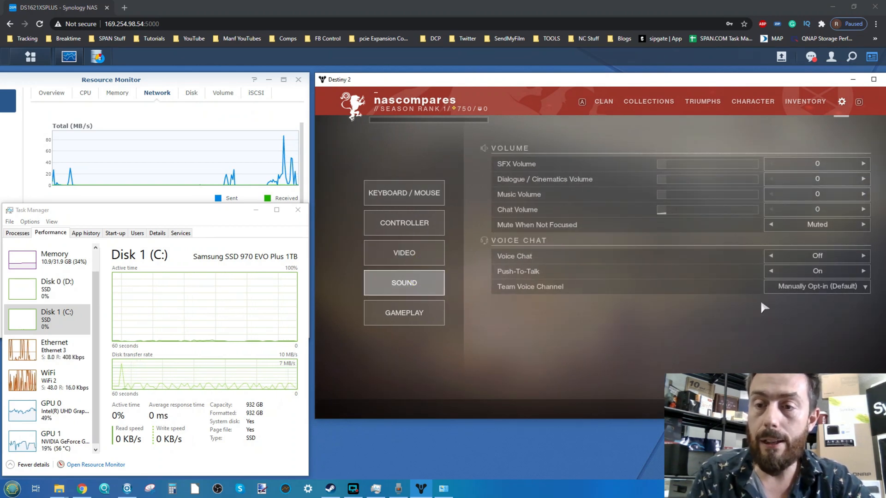